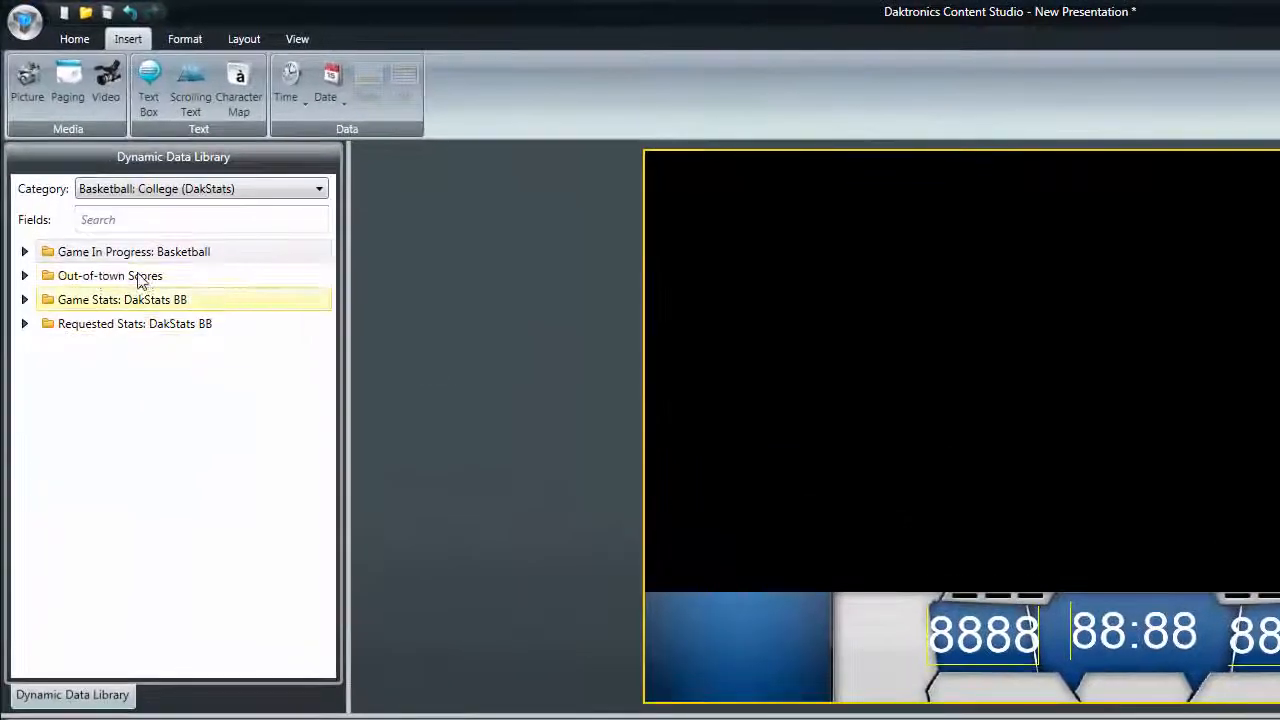
Expand the Game In Progress: Basketball folder and browse its data fields
left_click(24, 251)
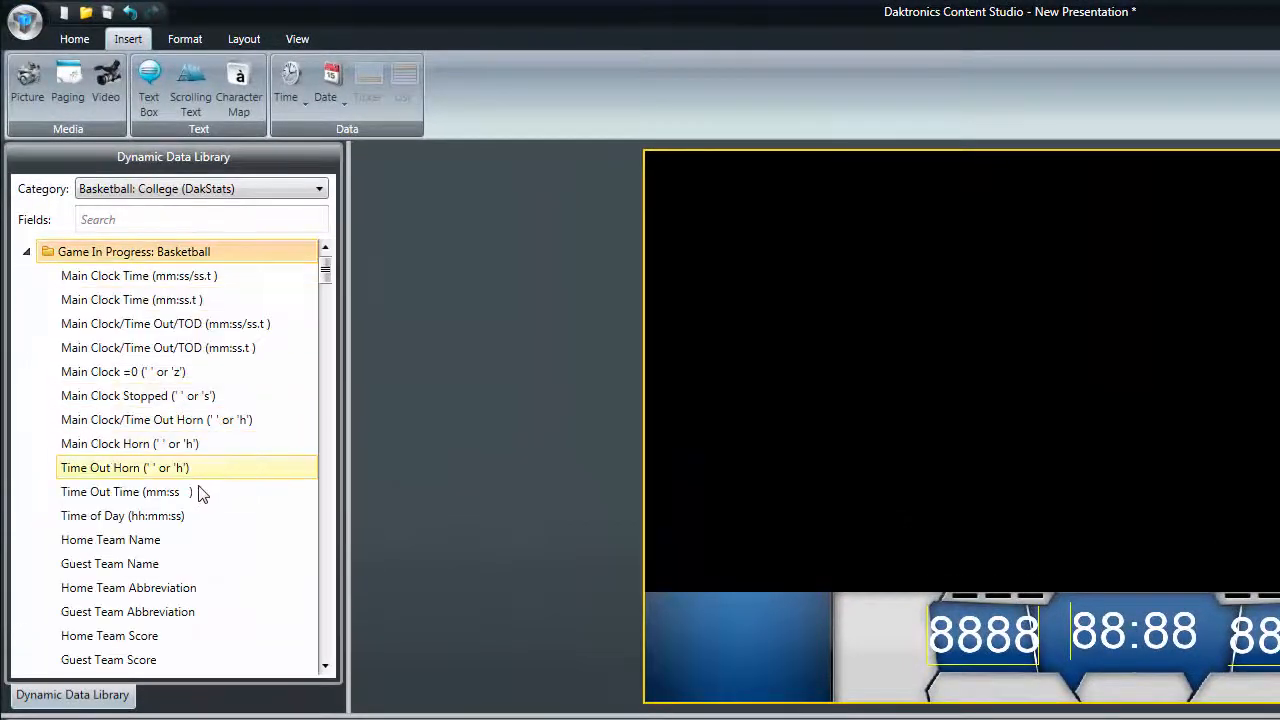
scroll("down", 3)
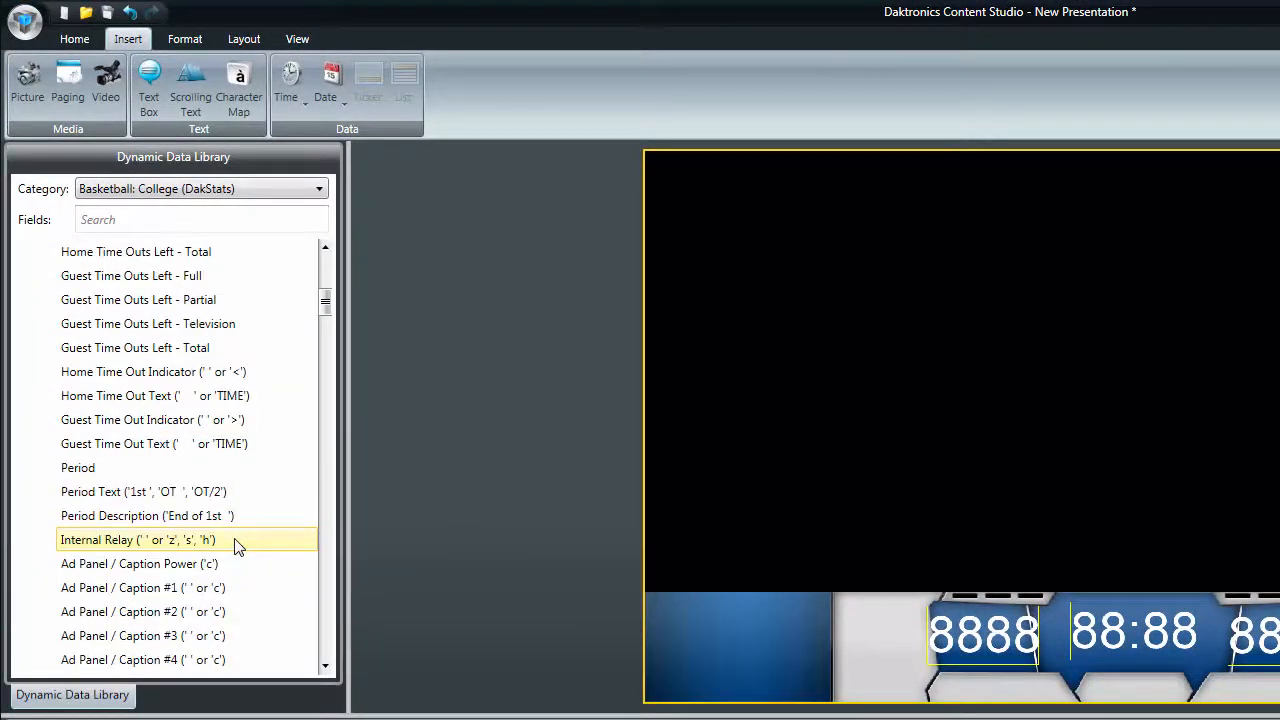
scroll("down", 3)
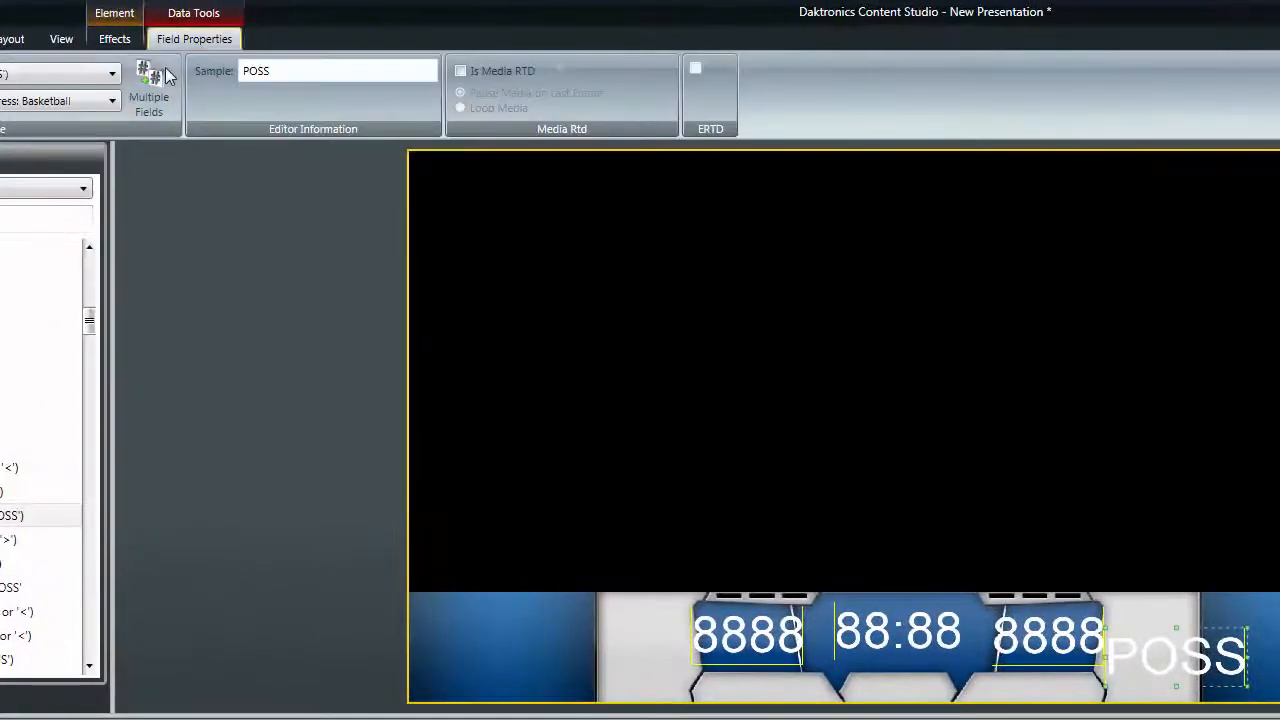
Combine plain text "H" ahead of the Home Possession Text data and apply it
left_click(149, 85)
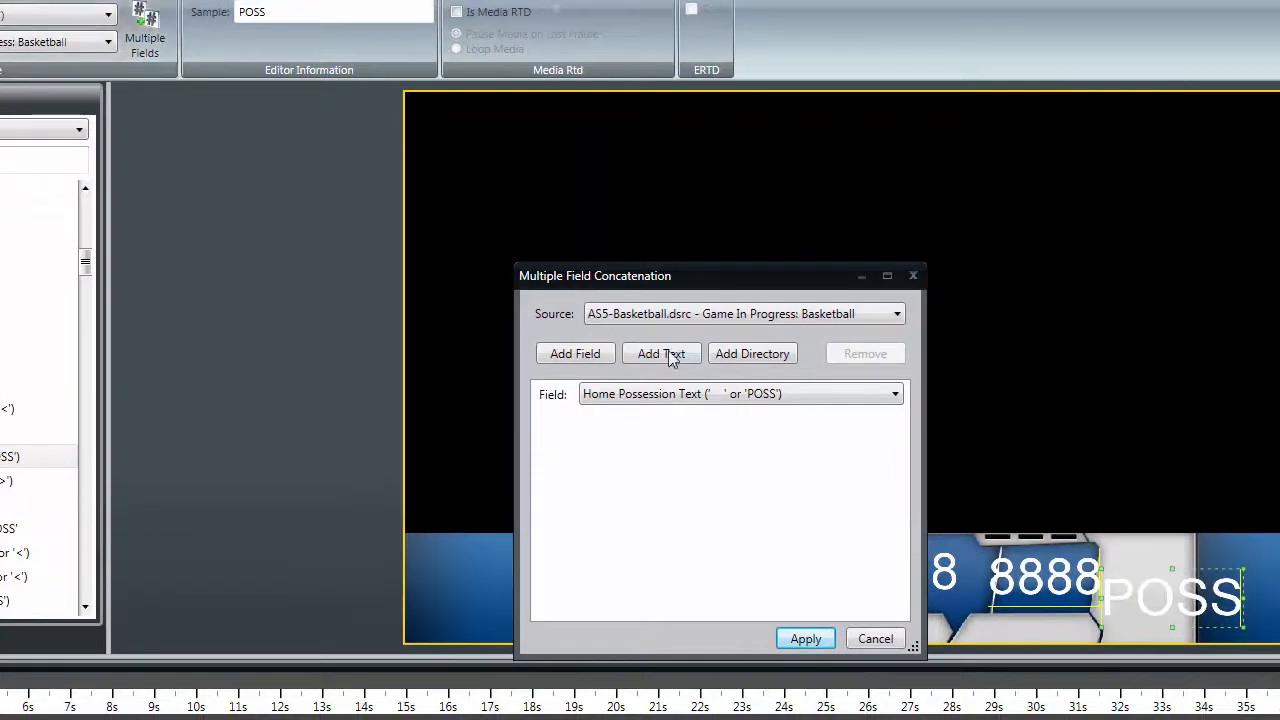
left_click(661, 353)
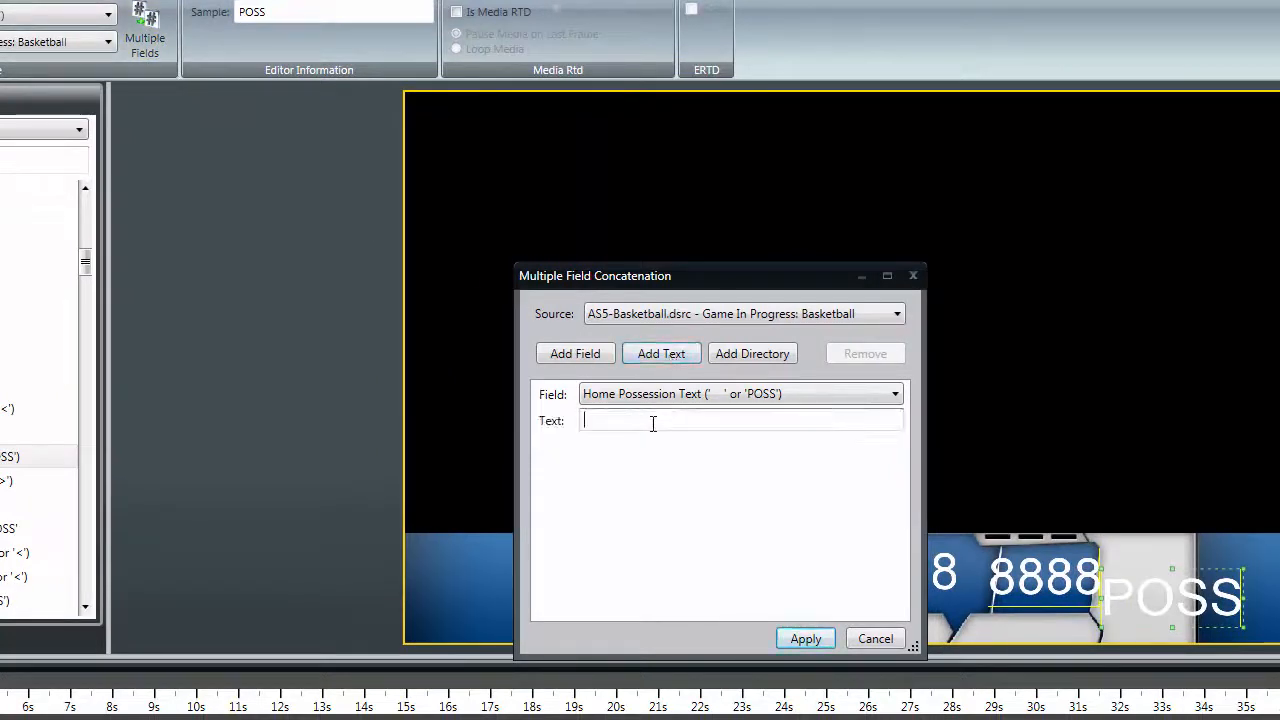
type("H")
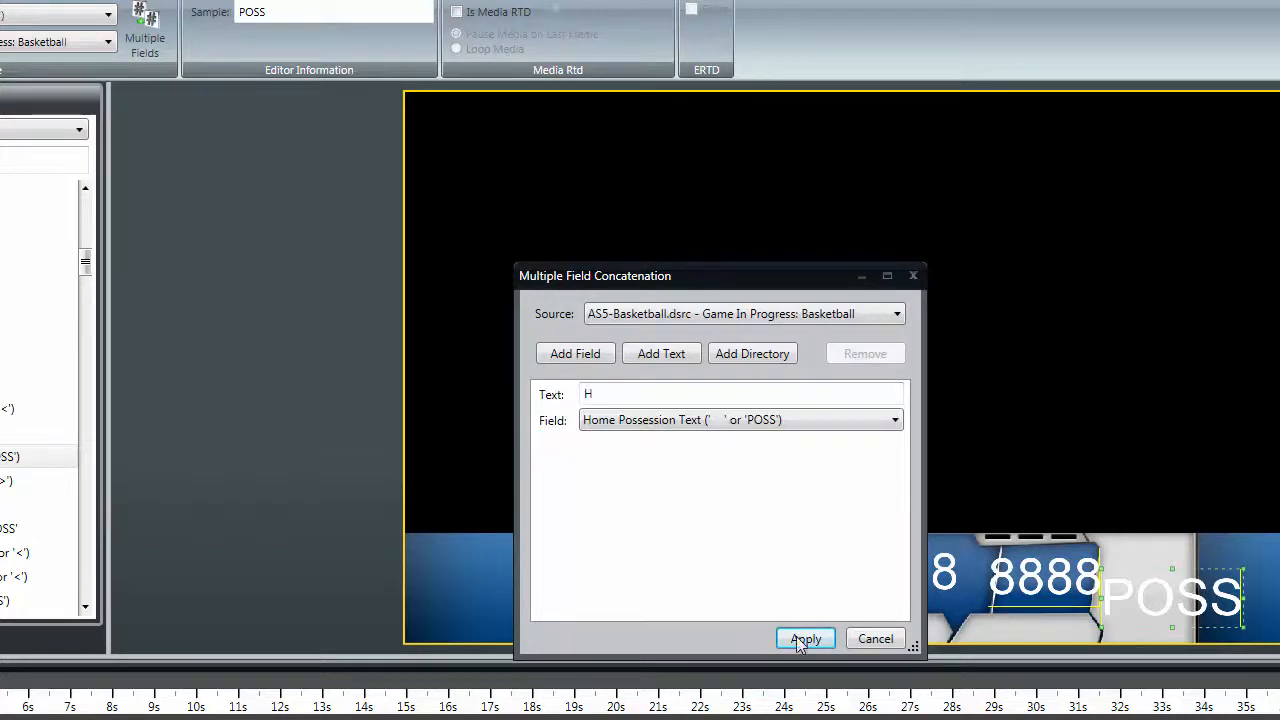
left_click(805, 639)
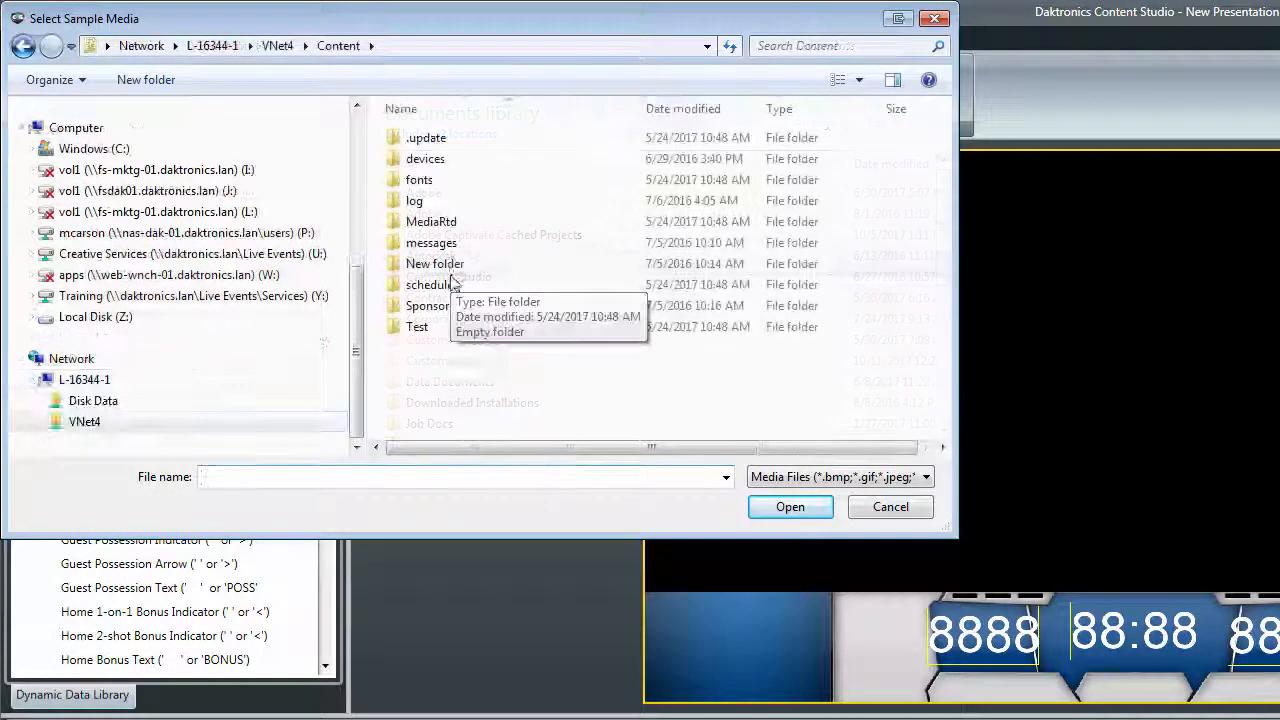
Choose HPOSS.png from the MediaRtd folder as the field's sample media
double_click(431, 221)
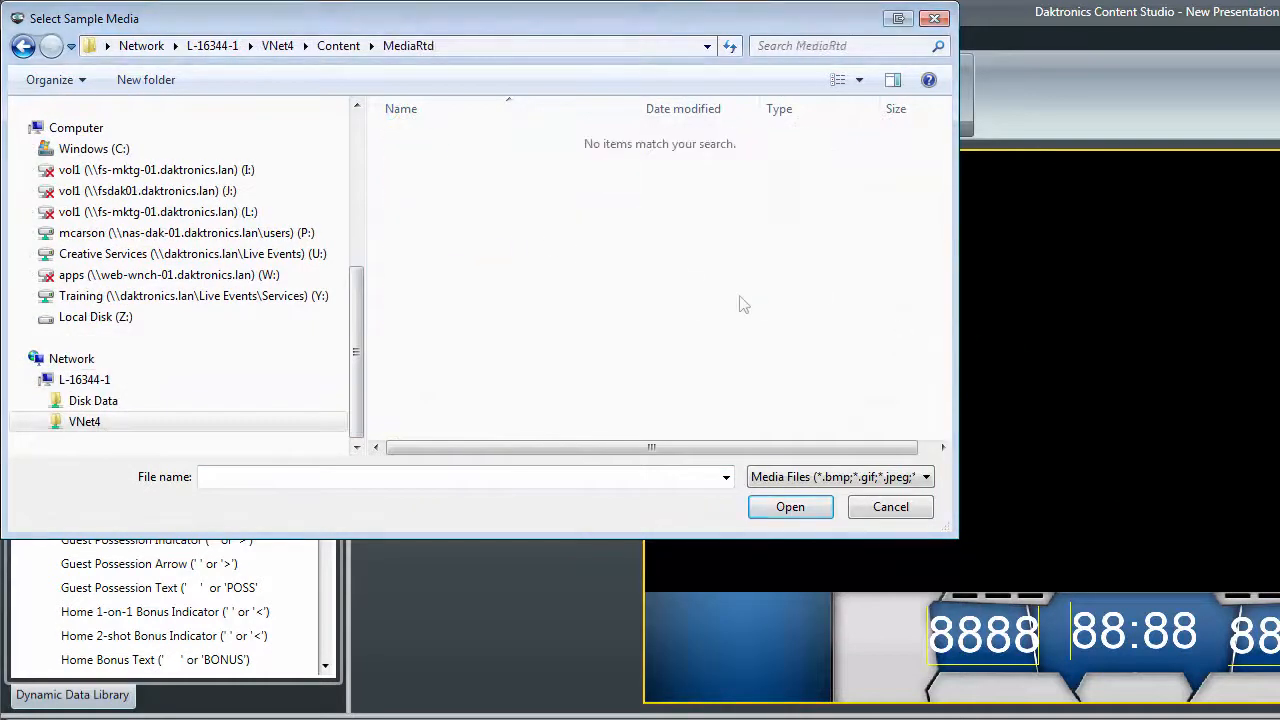
left_click(431, 137)
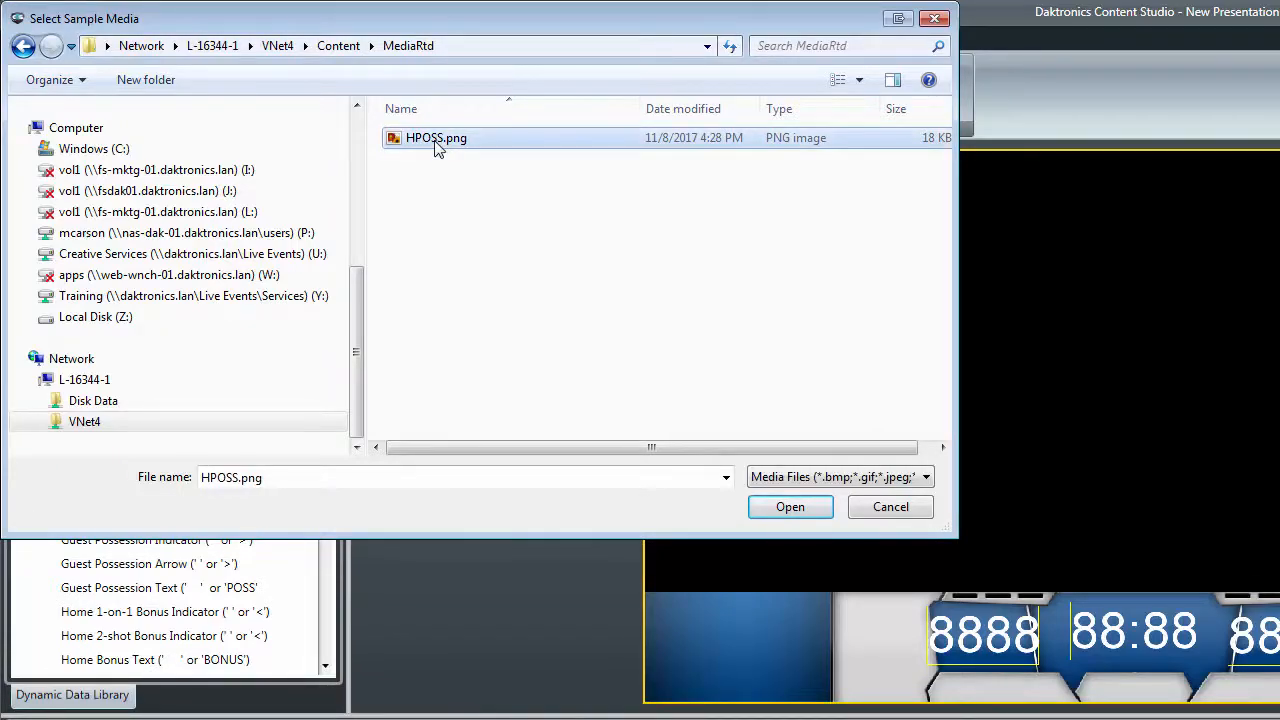
left_click(789, 506)
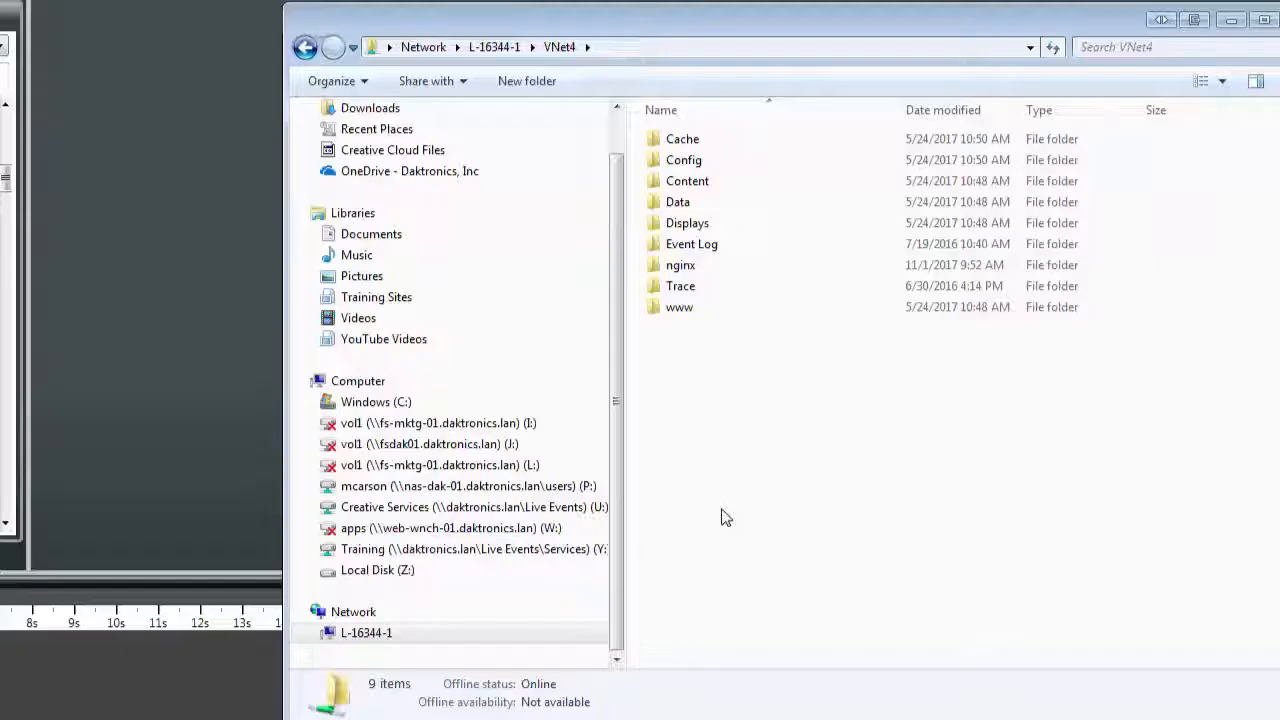
mouse_move(725, 504)
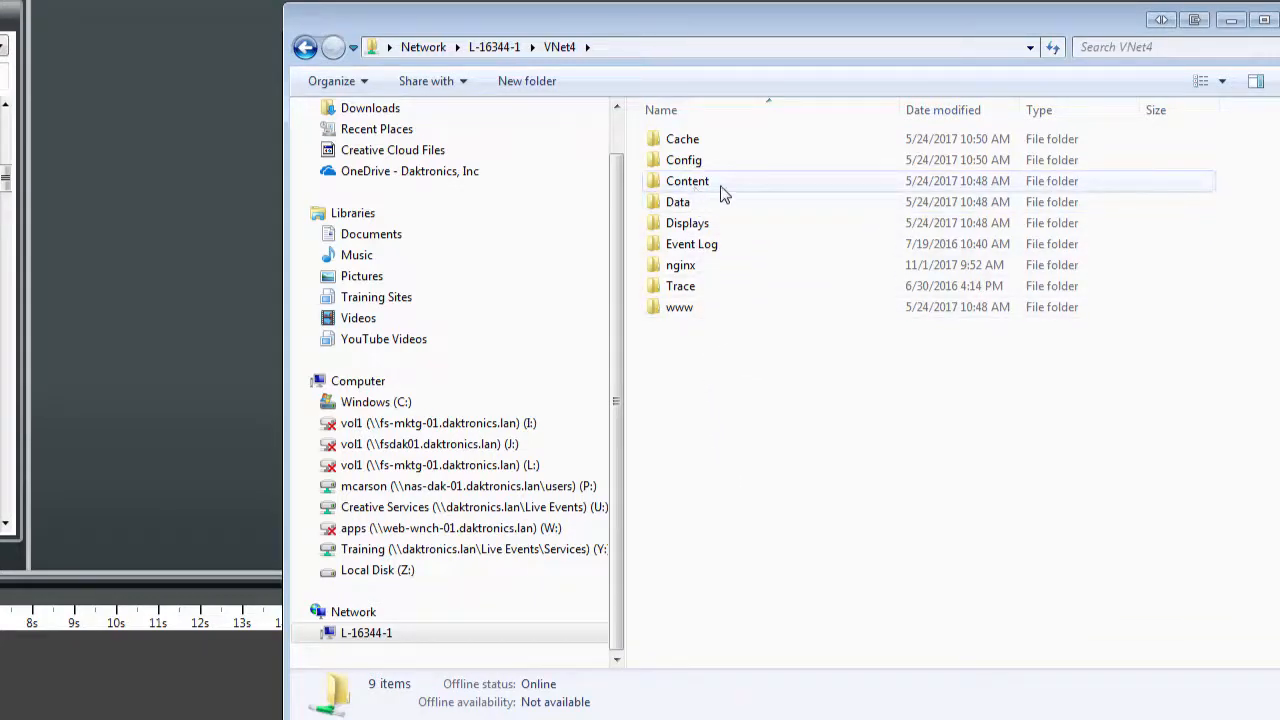
Create a Guest Team Logos folder in Content > MediaRtd and paste the copied items into it
double_click(687, 181)
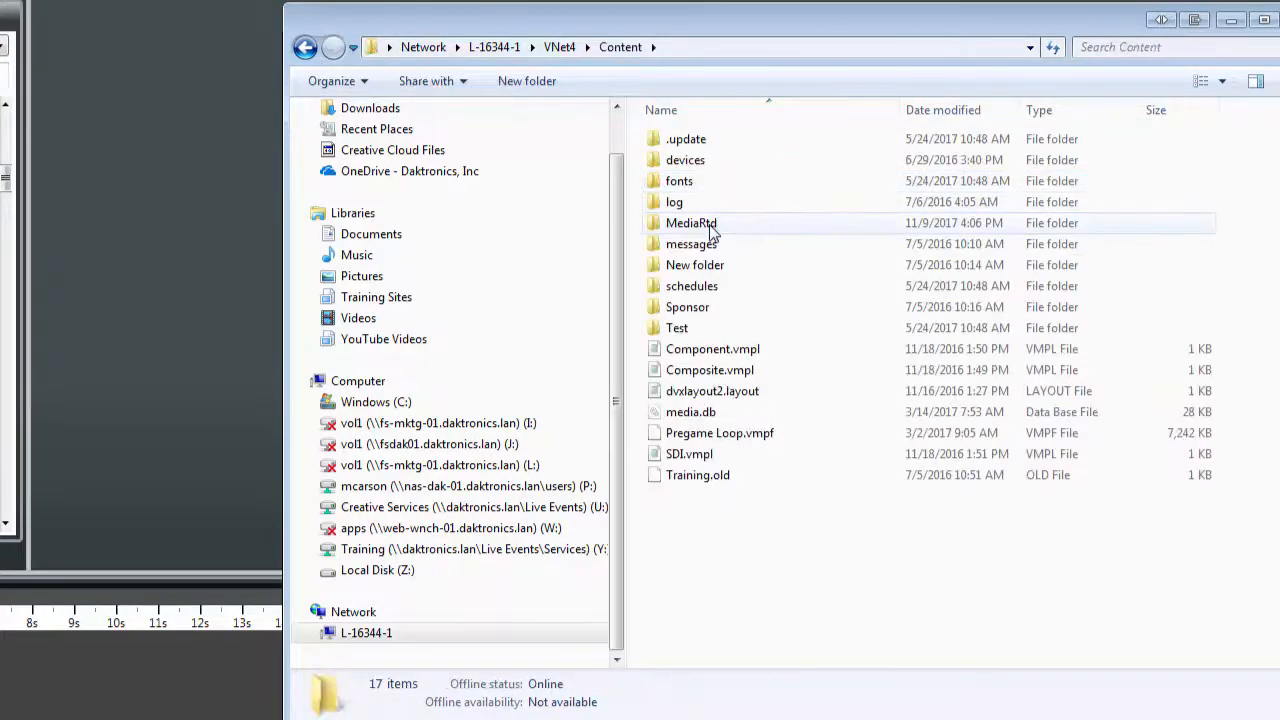
double_click(691, 222)
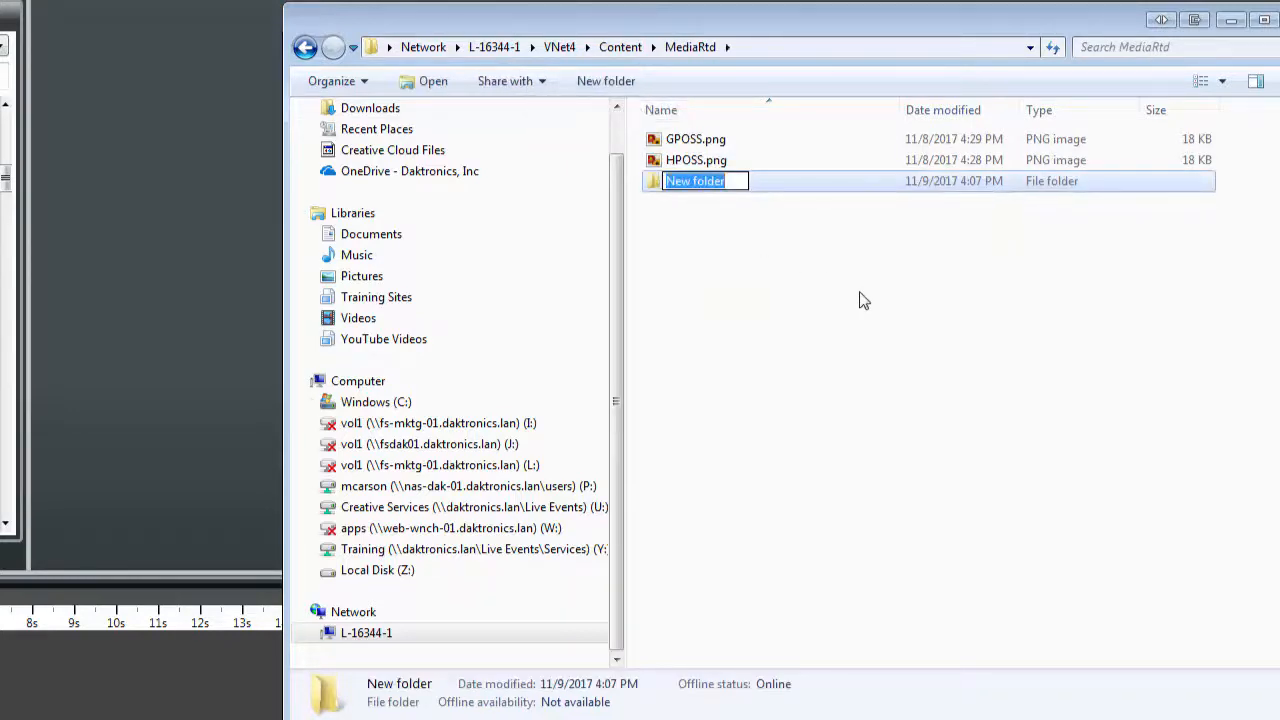
type("Guest Tea")
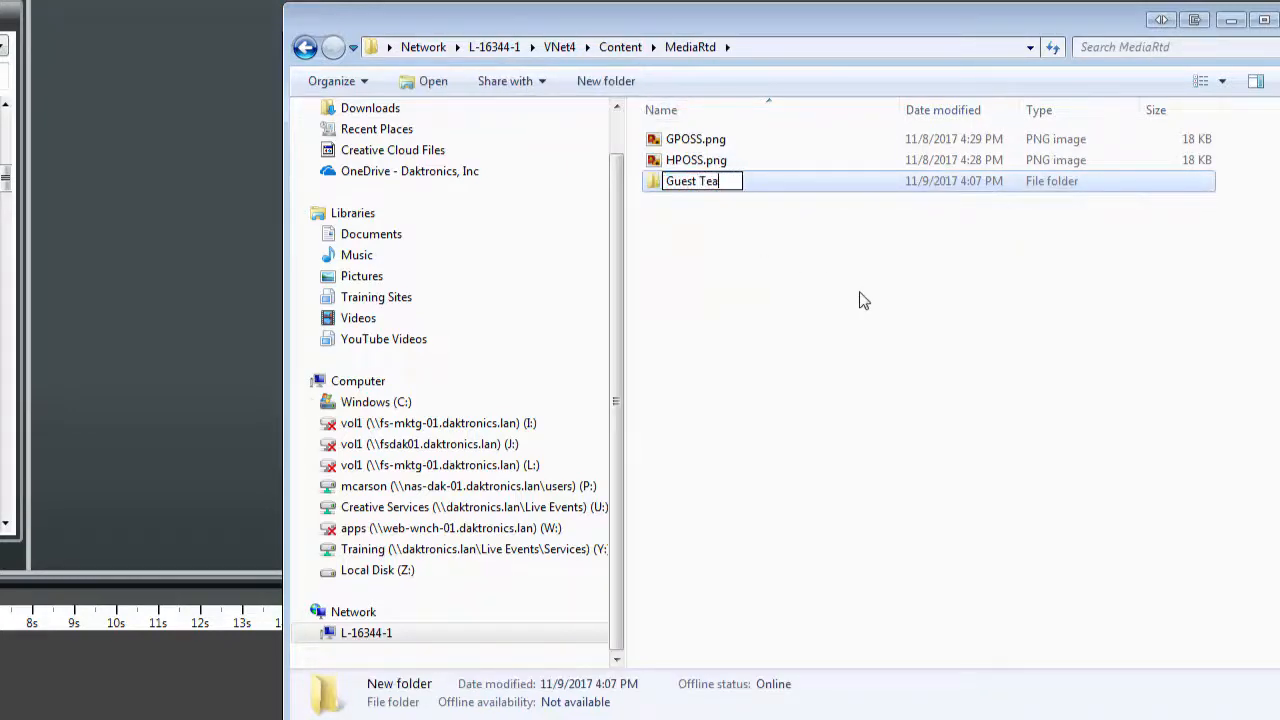
type("m Logos")
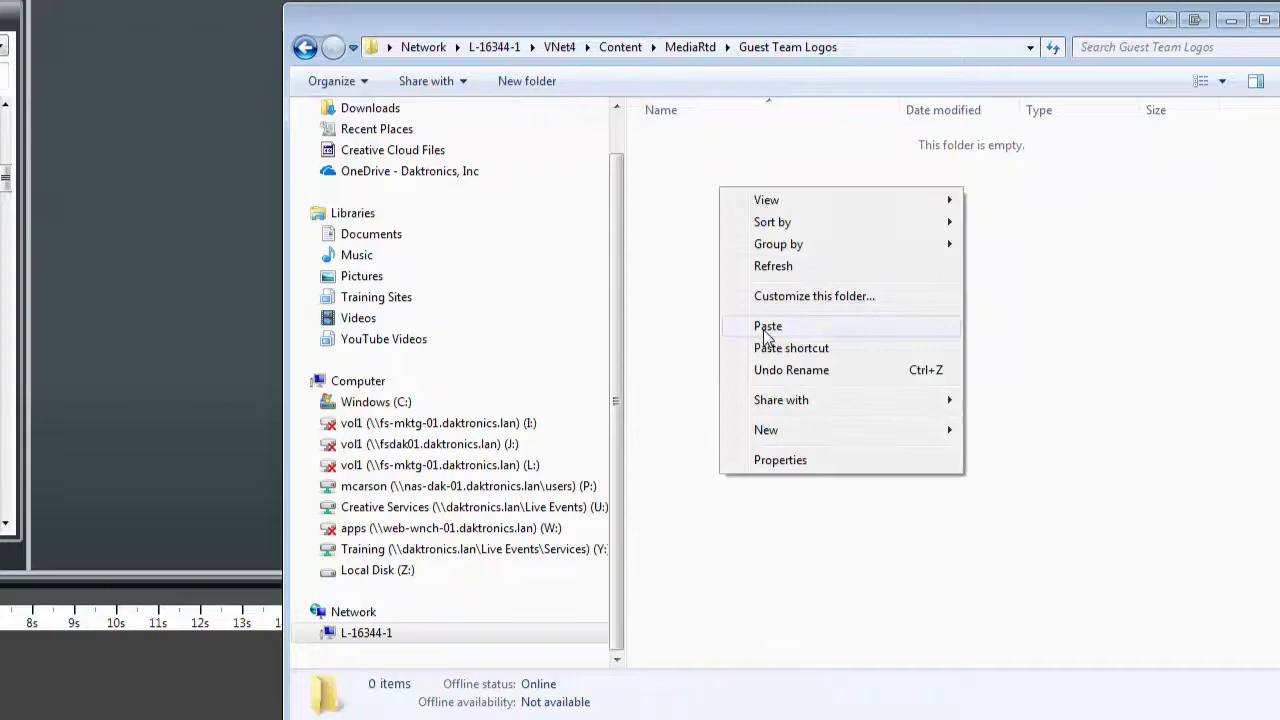
left_click(767, 326)
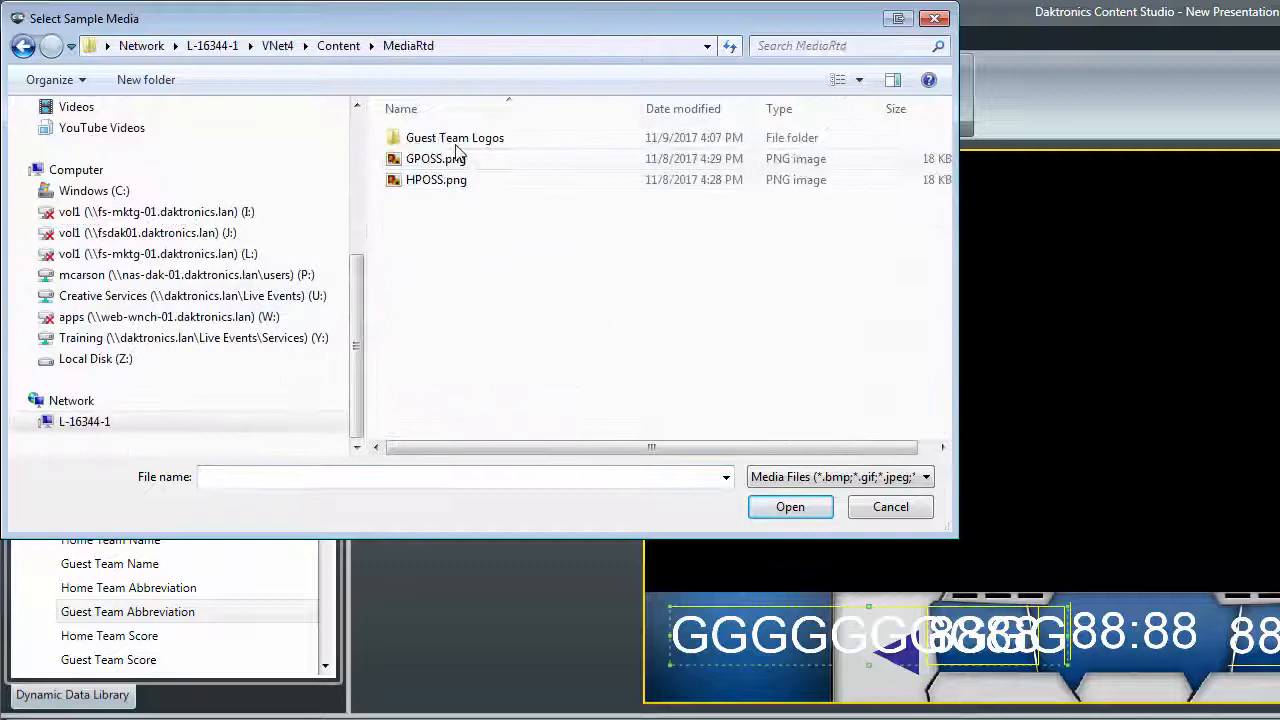
Pick the guest logo image from the Guest Team Logos folder as sample media
double_click(454, 137)
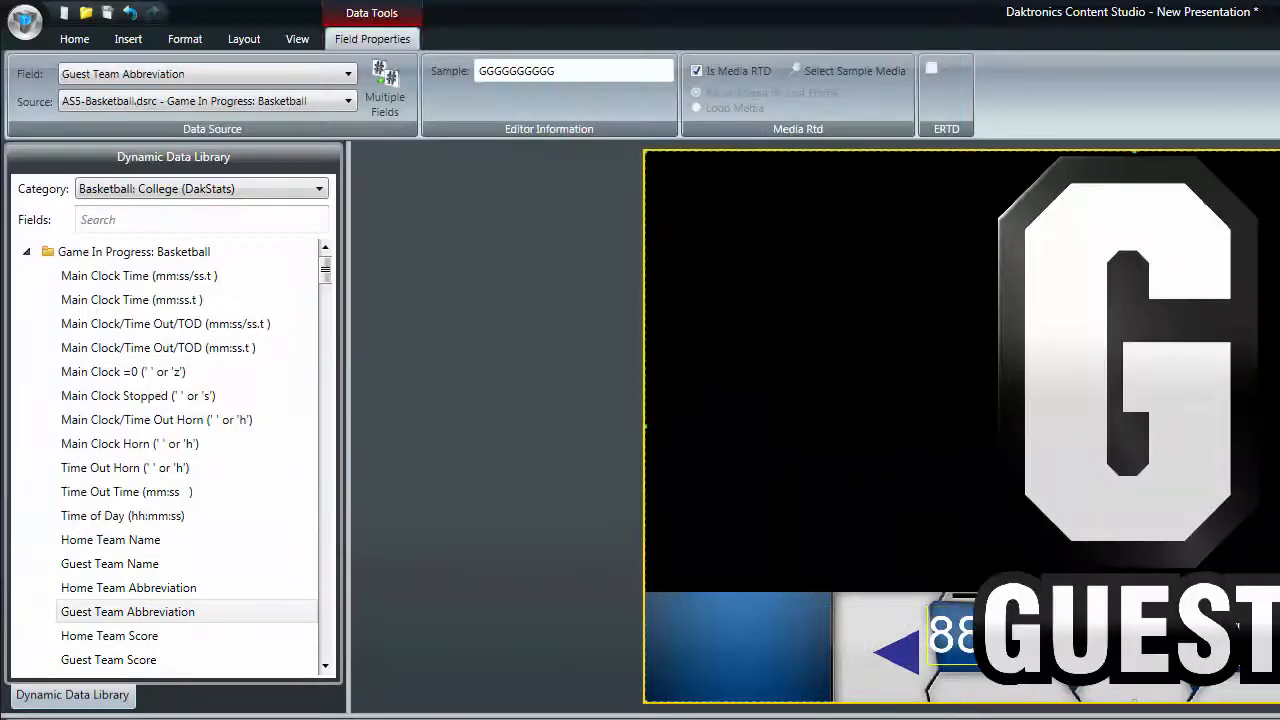
left_click(385, 90)
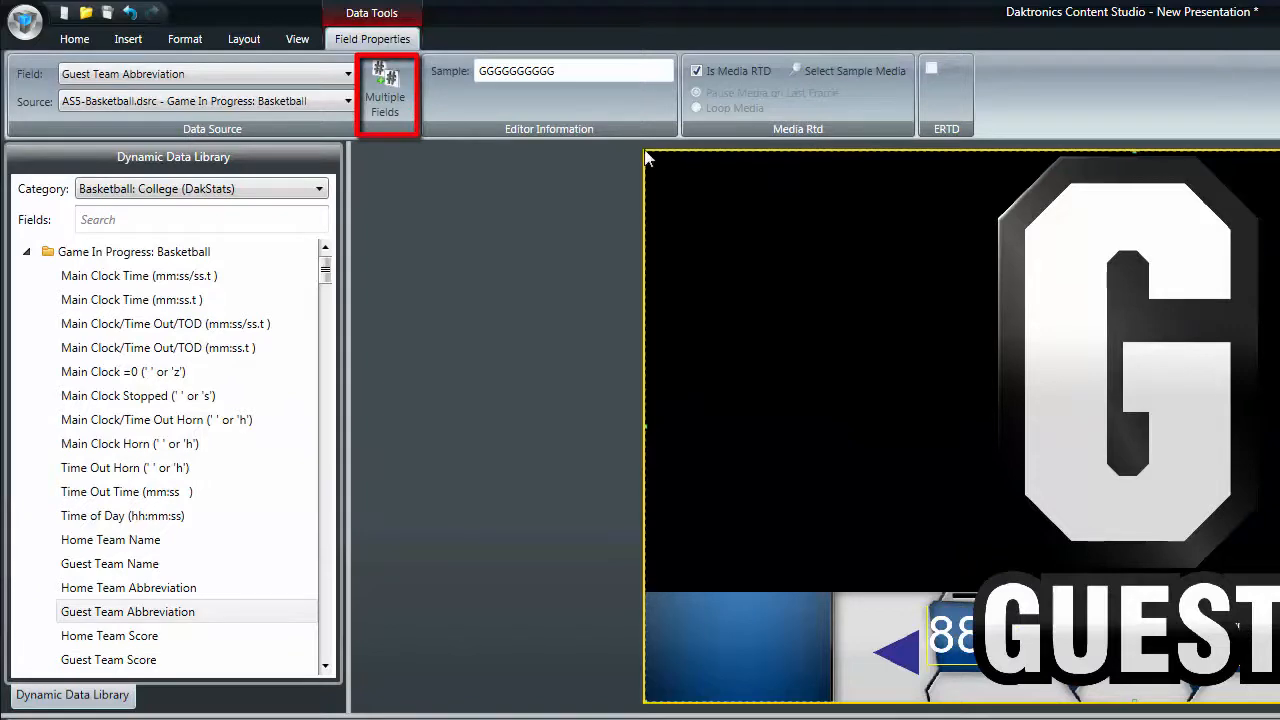
Prefix the Guest Team Abbreviation with directory text "Guest Team Logos/" and apply
left_click(385, 95)
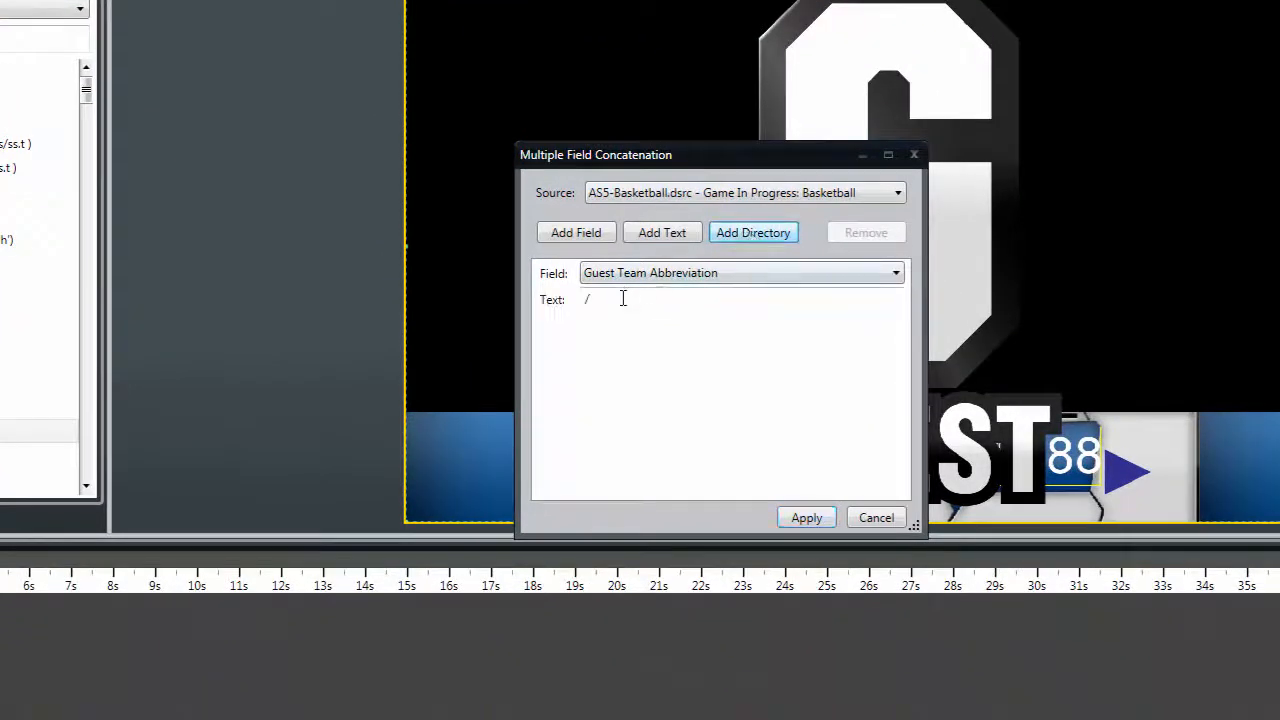
type("Gue")
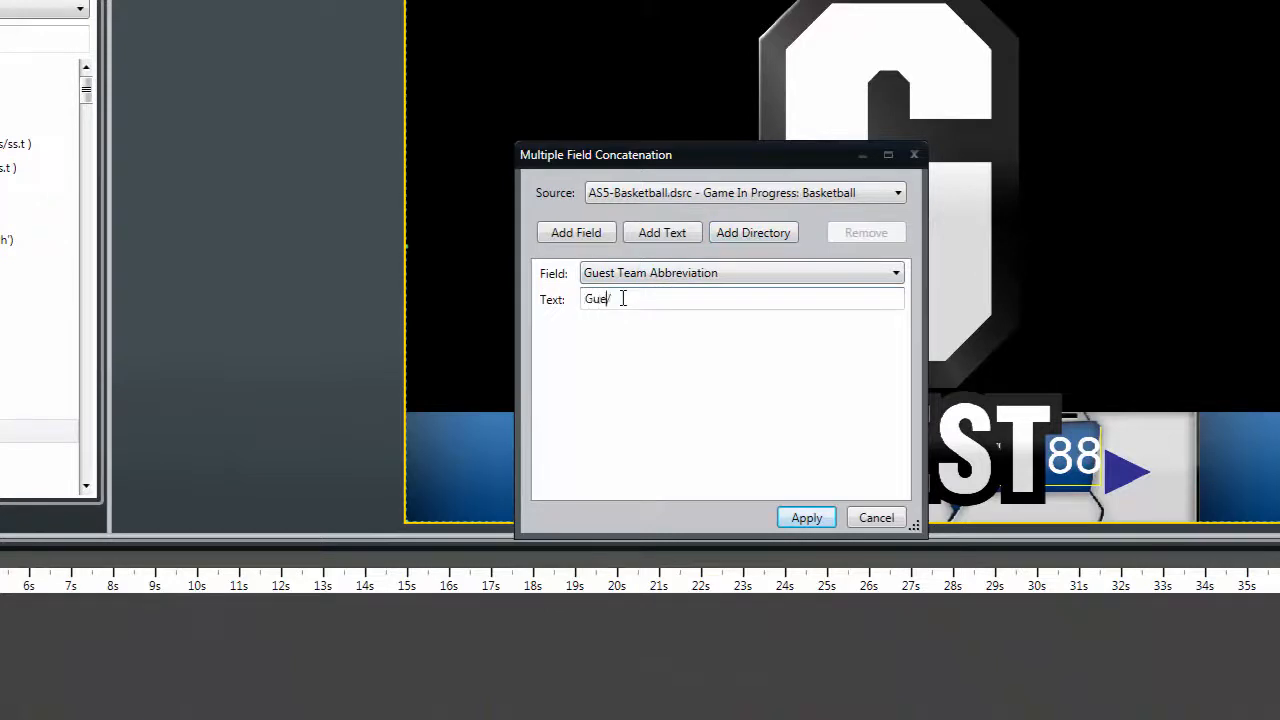
type("st Team Logos")
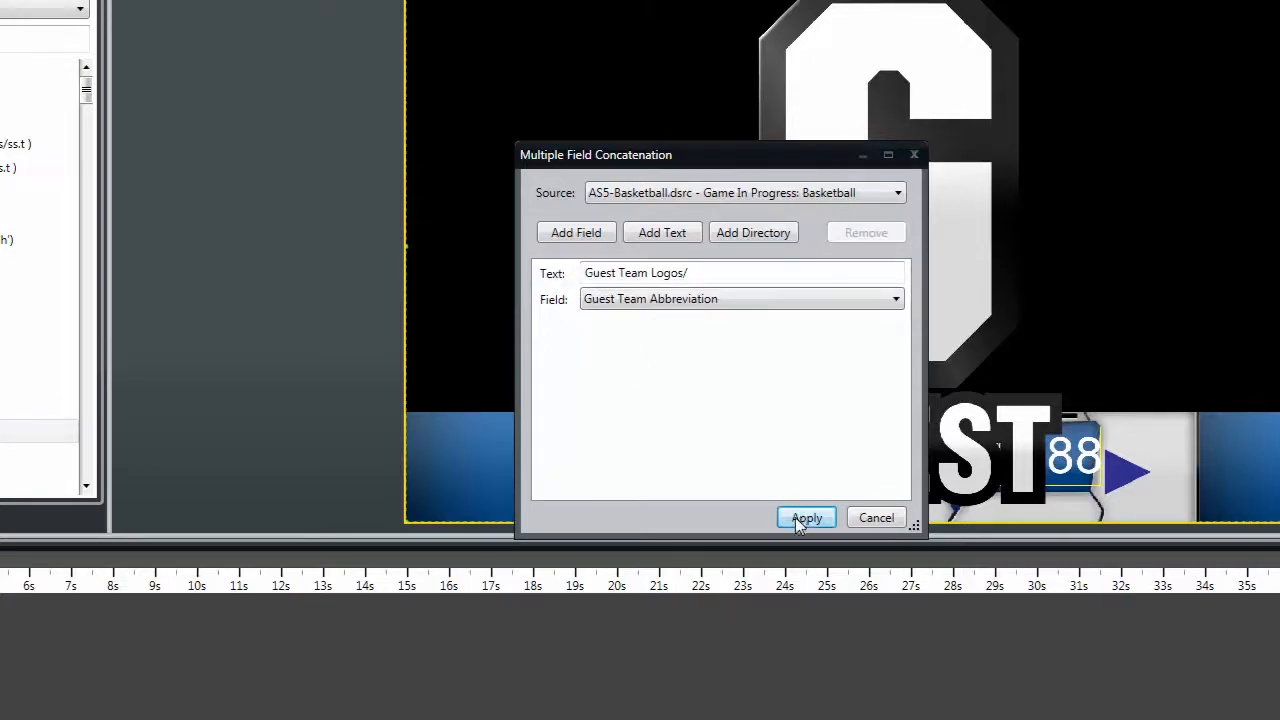
left_click(806, 517)
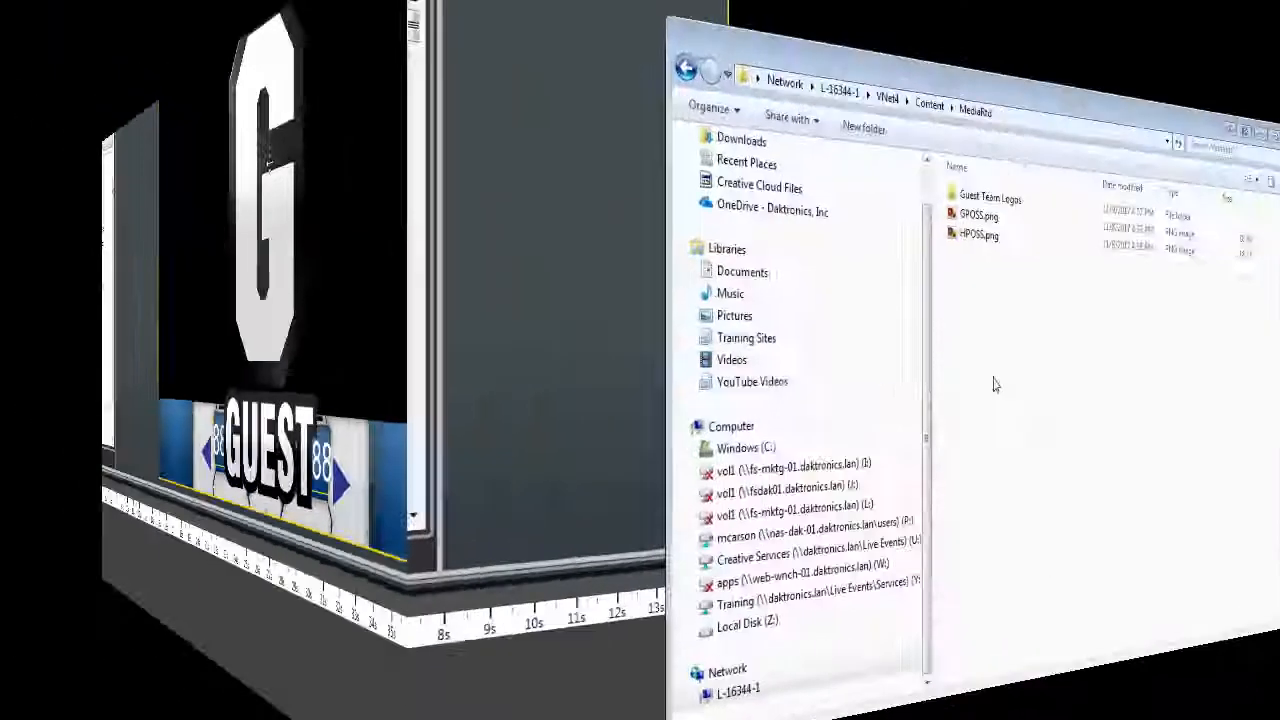
Add a new folder named New York inside MediaRtd
left_click(576, 122)
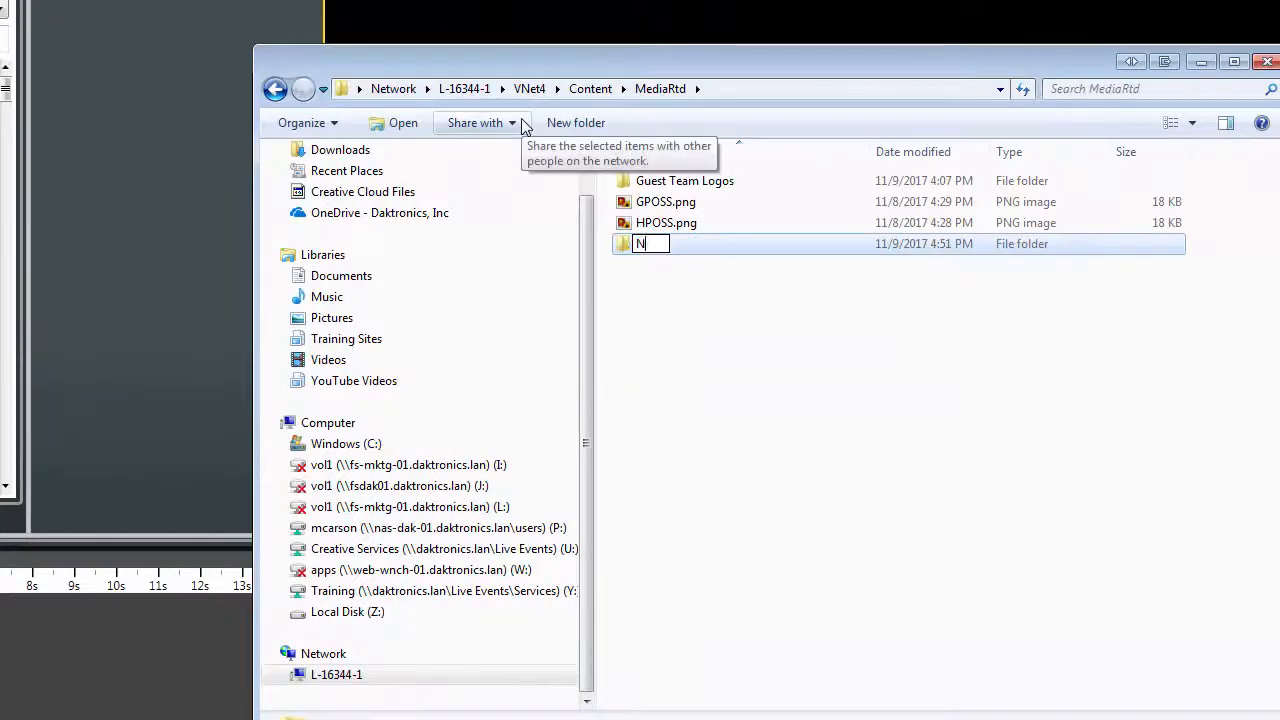
type("ew York")
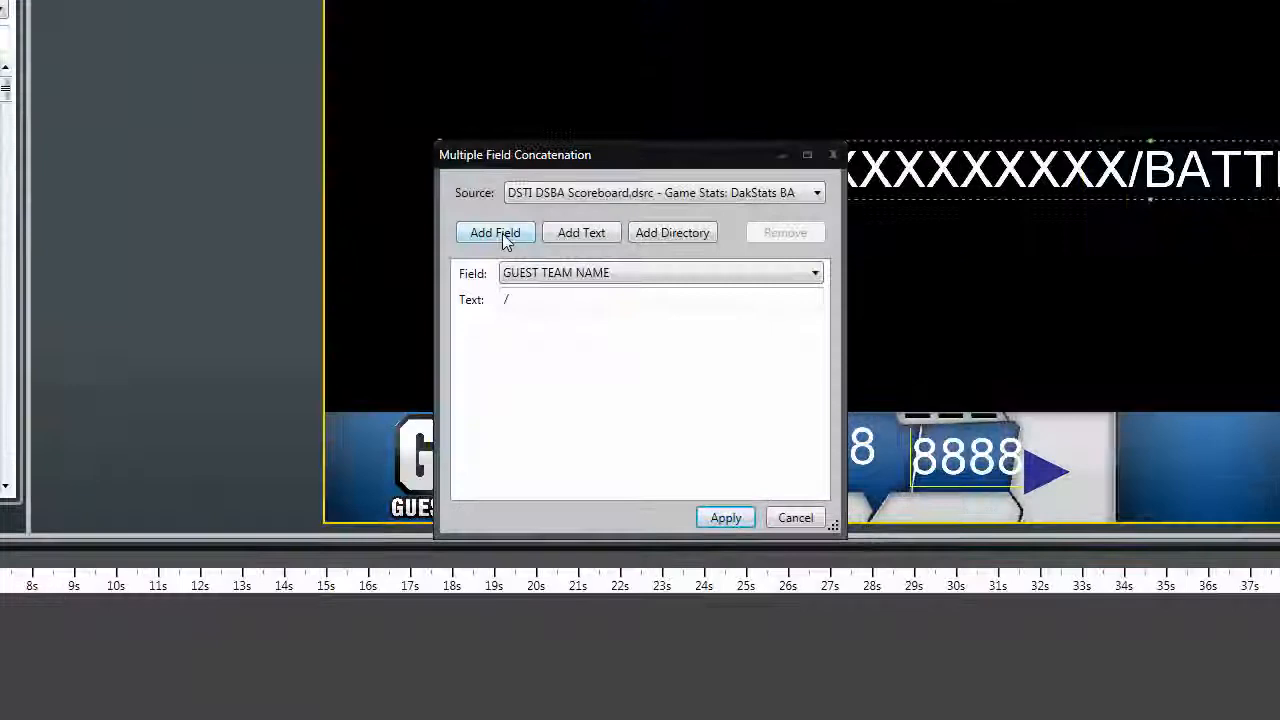
Add a BATTER BITMAP PLAYER field after the Guest Team Name and "/" text
left_click(495, 232)
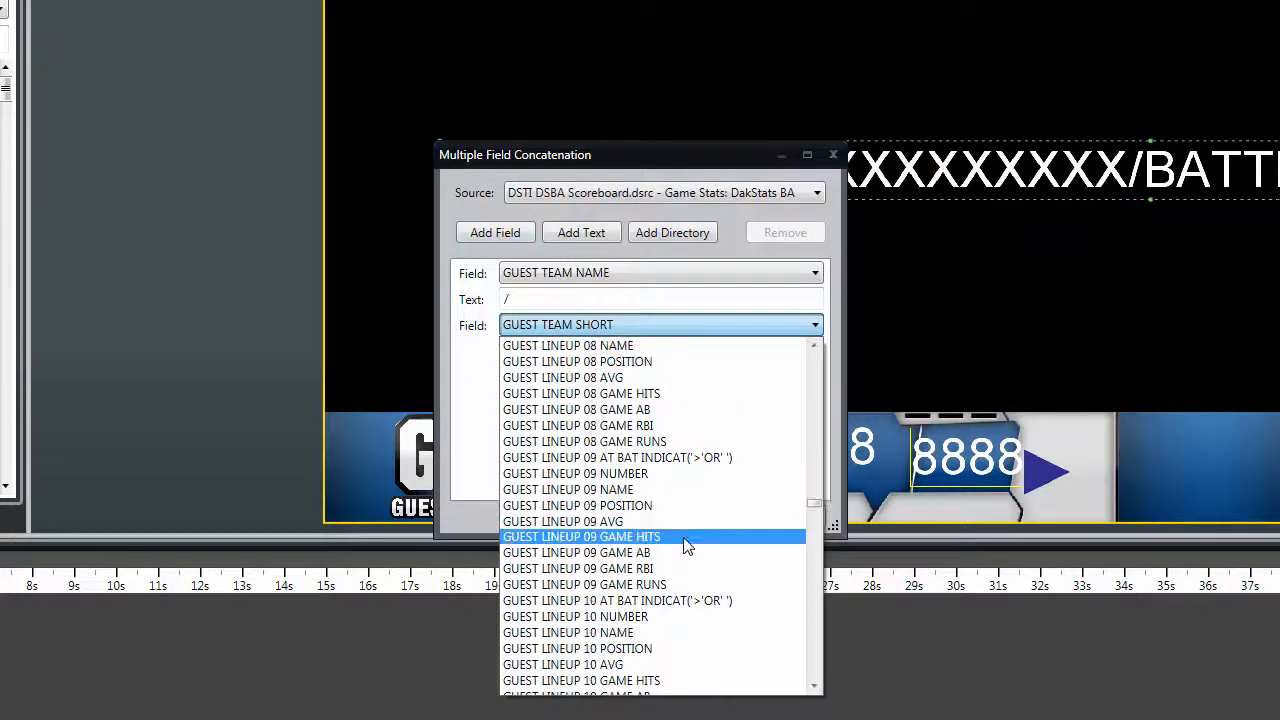
scroll("down", 3)
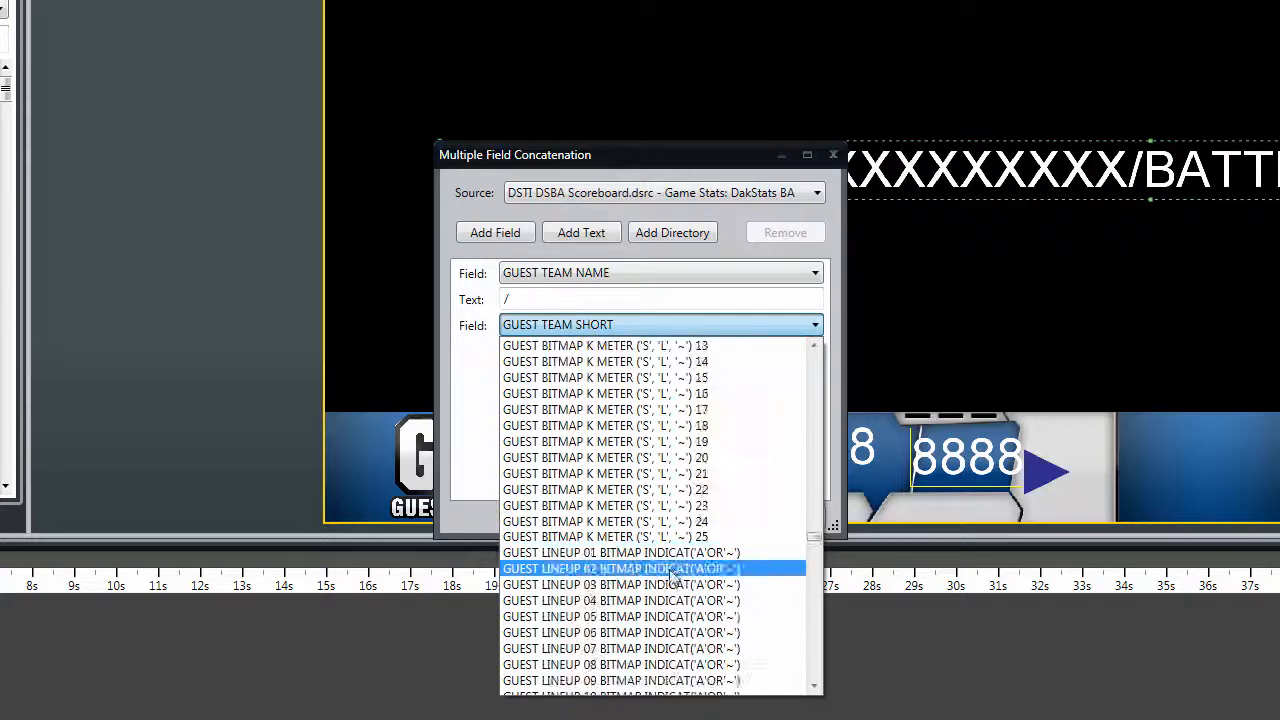
scroll("up", 3)
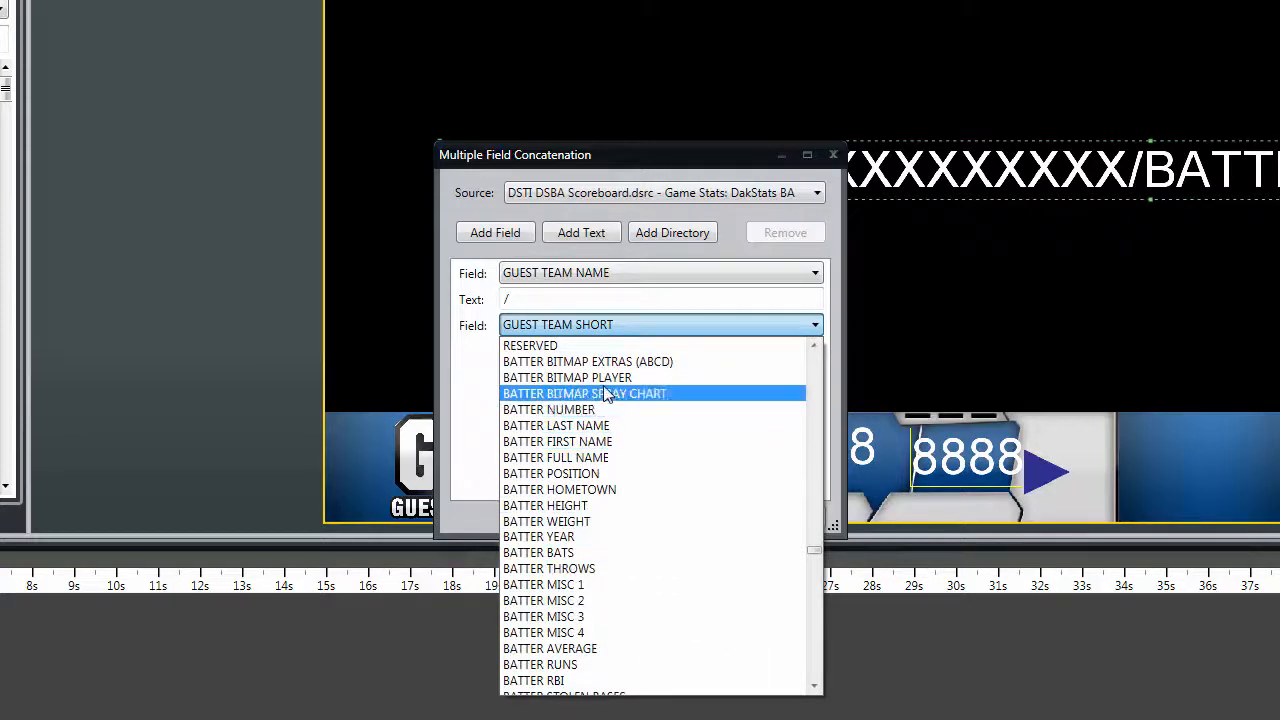
left_click(567, 377)
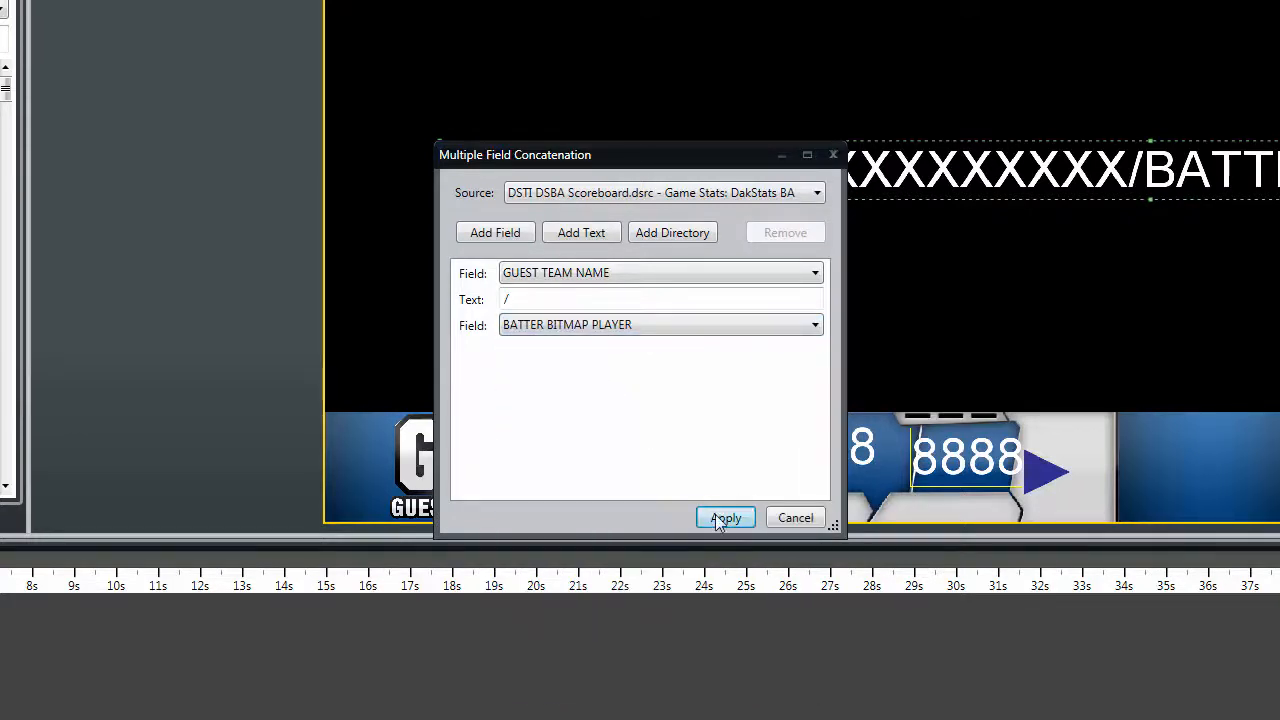